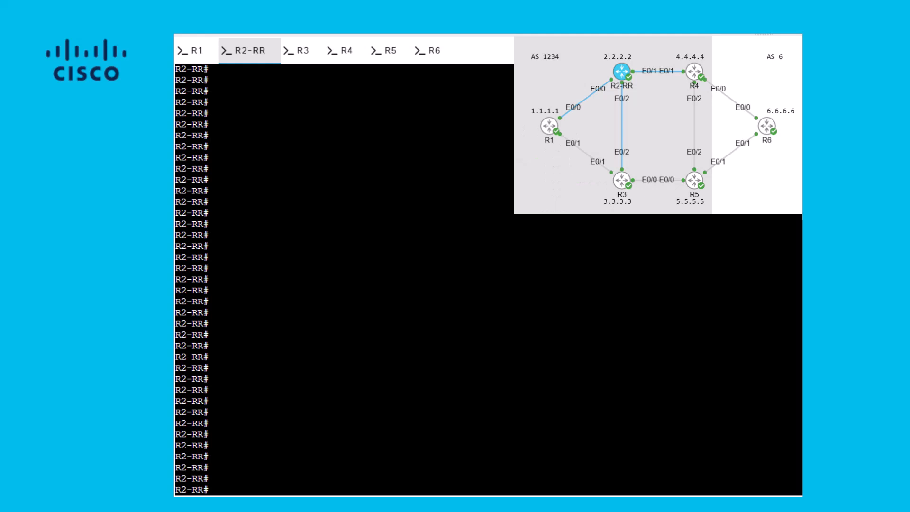
mouse_move(520, 328)
type("sh ip bgp")
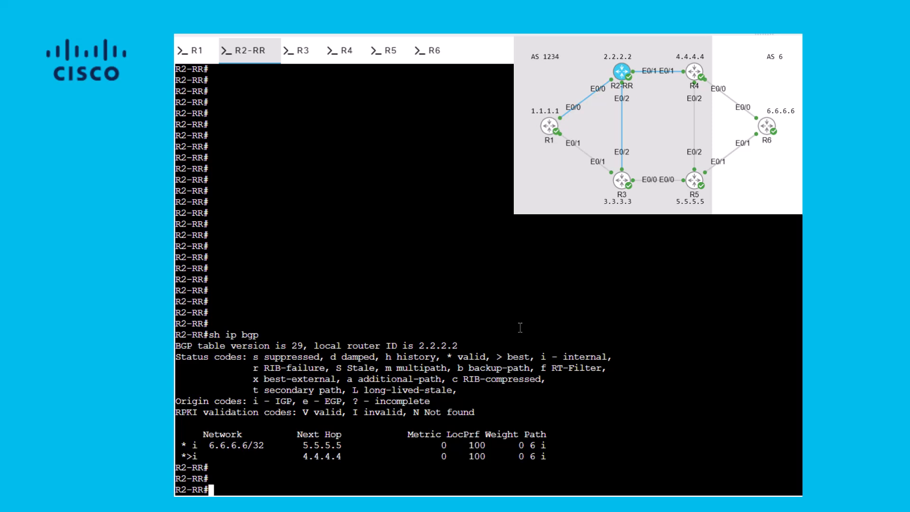
mouse_move(469, 291)
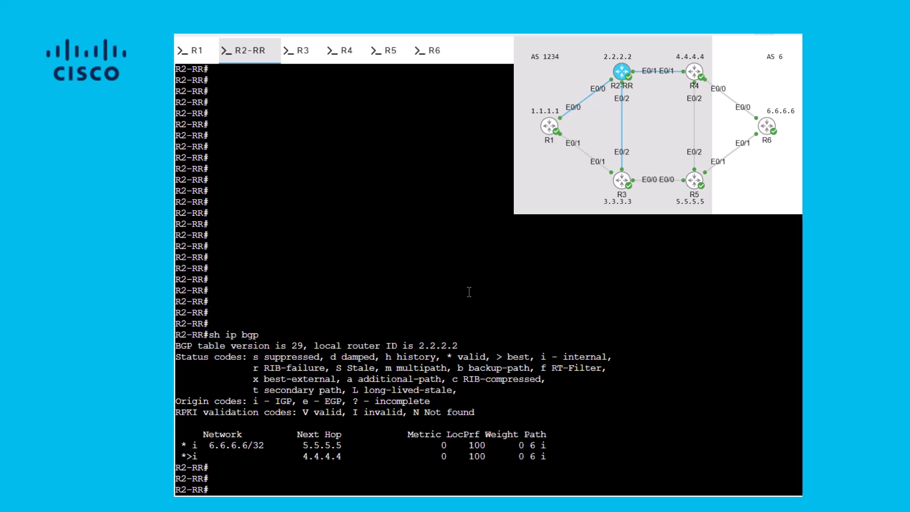
Step: Switch from the R2-RR console to R1's console
left_click(192, 50)
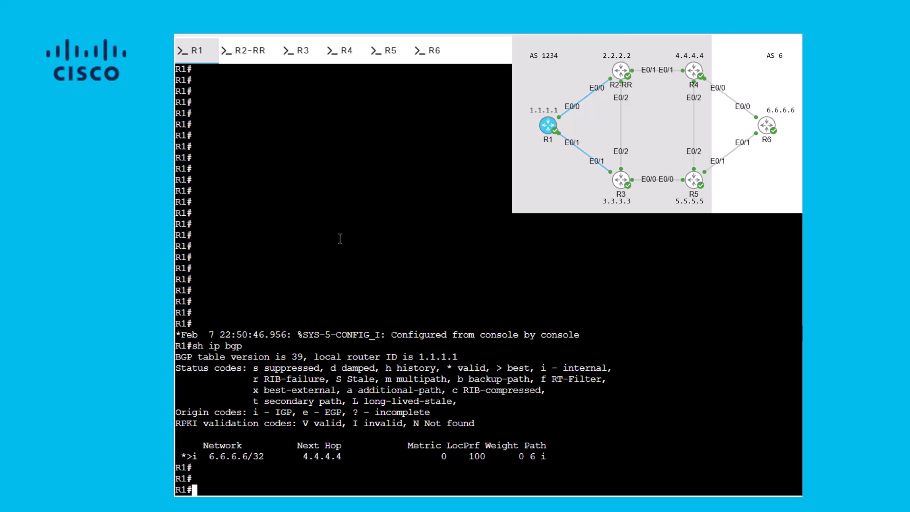
mouse_move(249, 56)
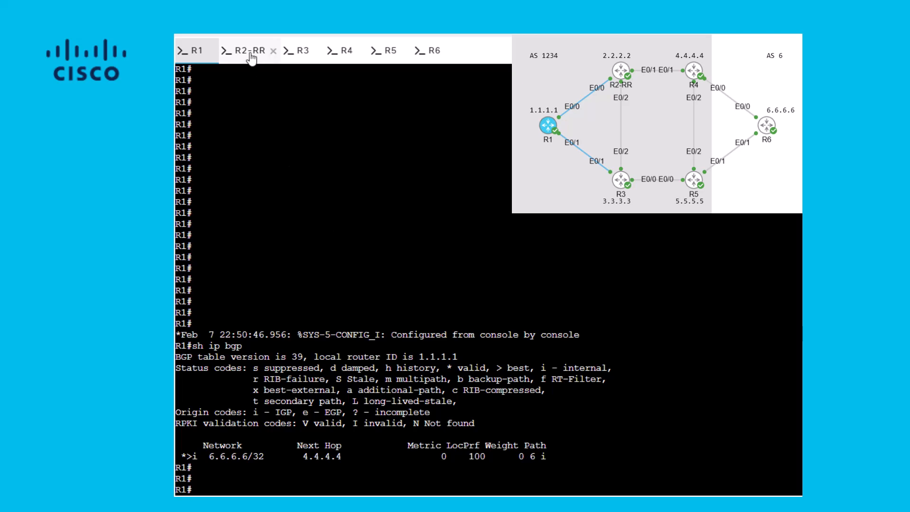
Step: Return to the R2-RR route reflector's console
left_click(248, 51)
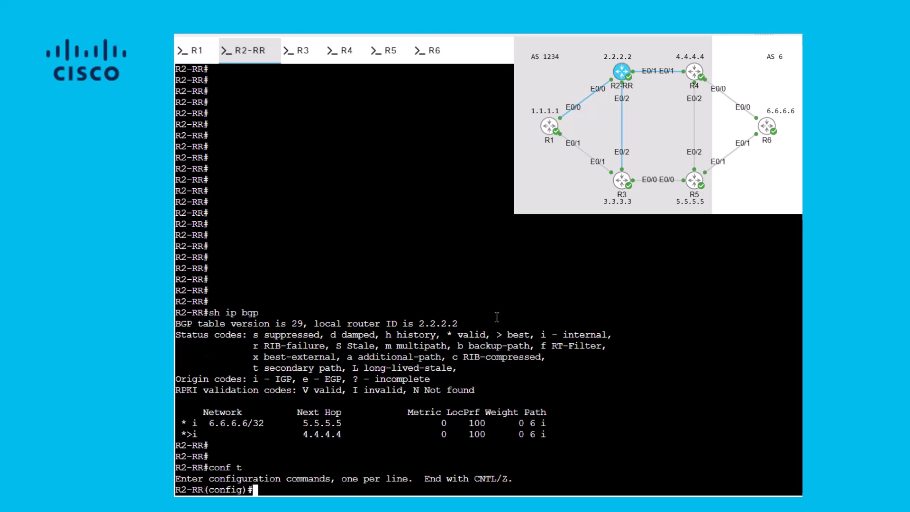
Step: Under router bgp 12345 IPv4, enable additional-paths send, select all, and advertise all to neighbor 1.1.1.1
type("router bgp 12345")
type("add ipv4")
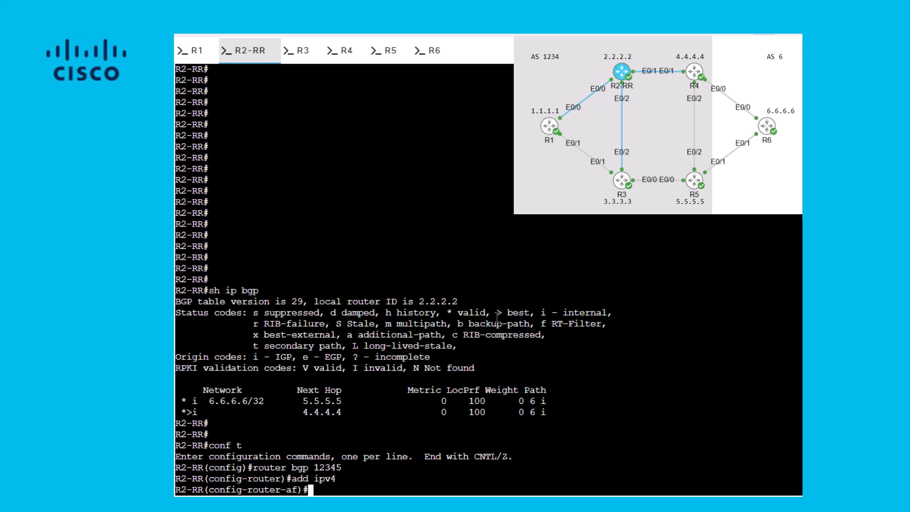
type("bgp additional-paths select all")
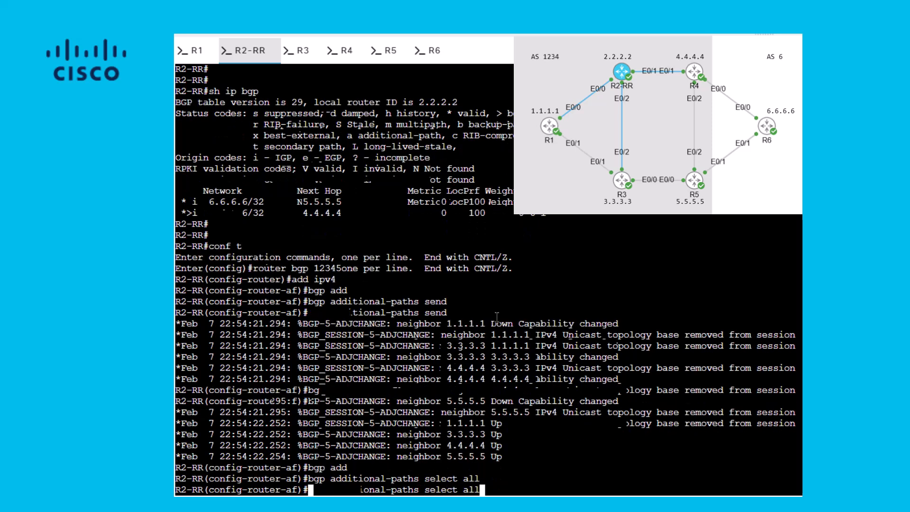
type("neig 1.1.1.1")
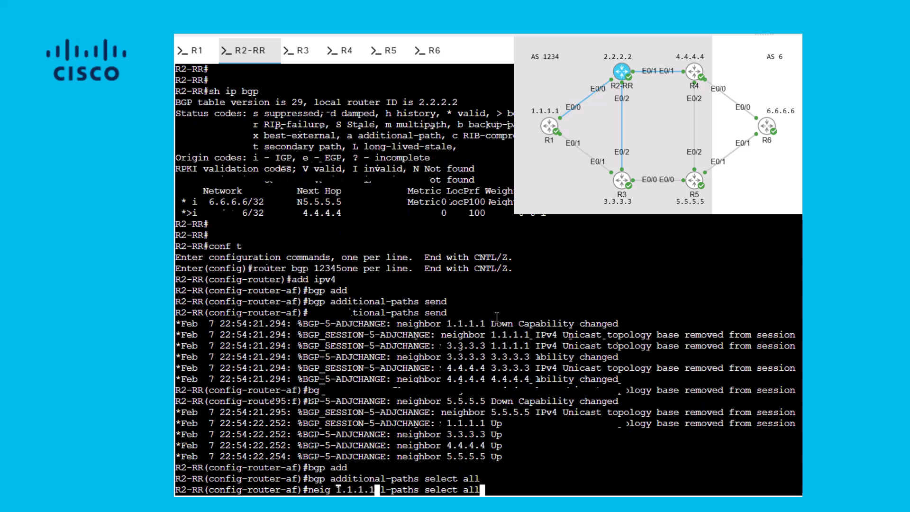
type("advertise additional-paths all")
type("do sh")
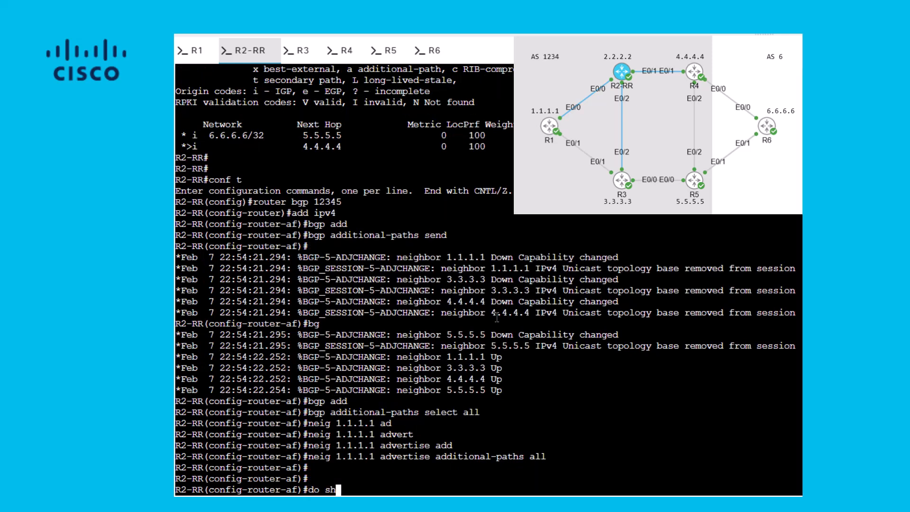
Step: Run 'do sh ip bgp' on R2-RR to see 5.5.5.5 flagged as an additional path
type("ip bgp")
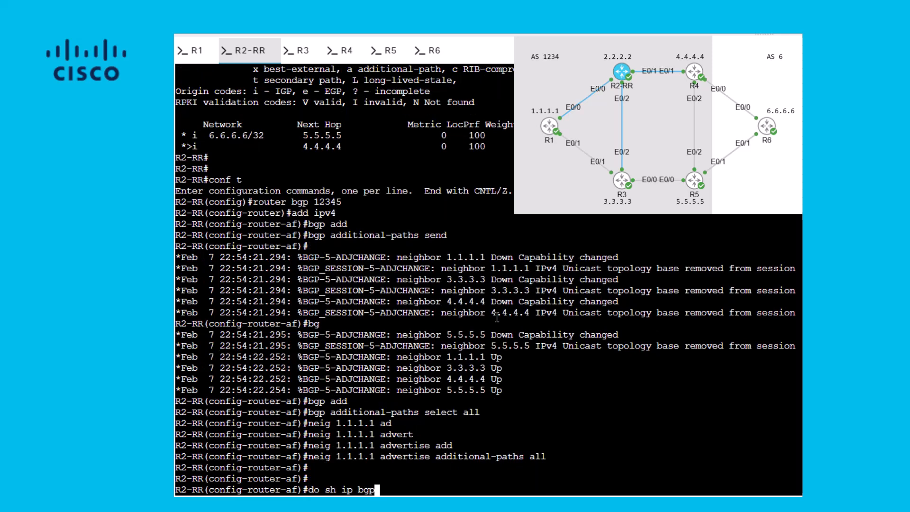
key("Return")
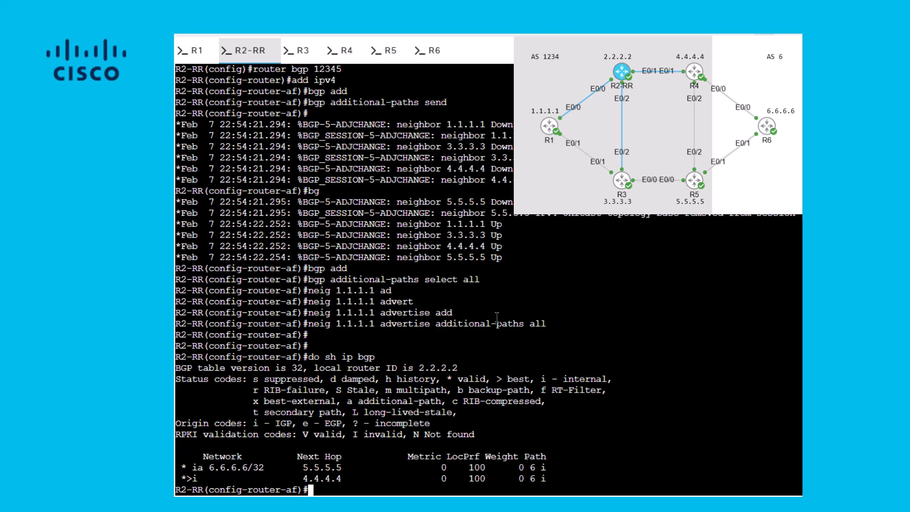
mouse_move(510, 307)
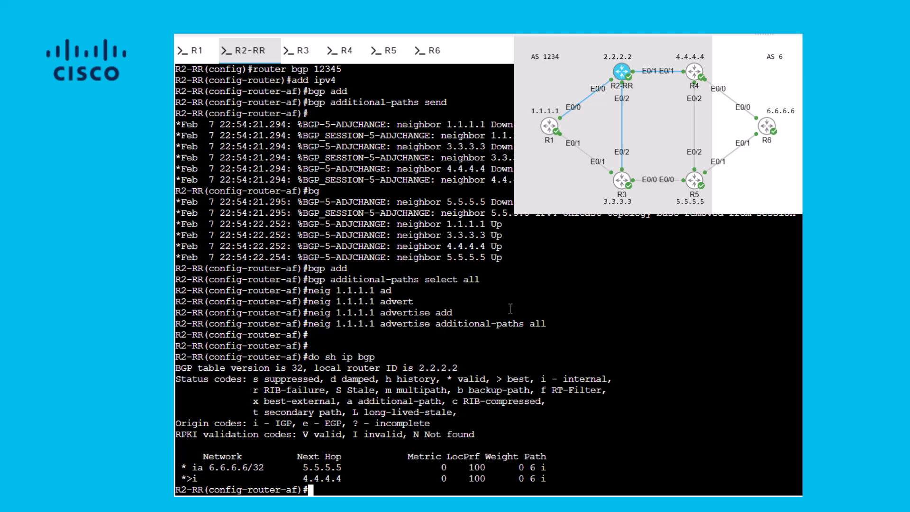
Step: On R1 under router bgp 12345, enable additional-paths receive, select all, and install
left_click(195, 50)
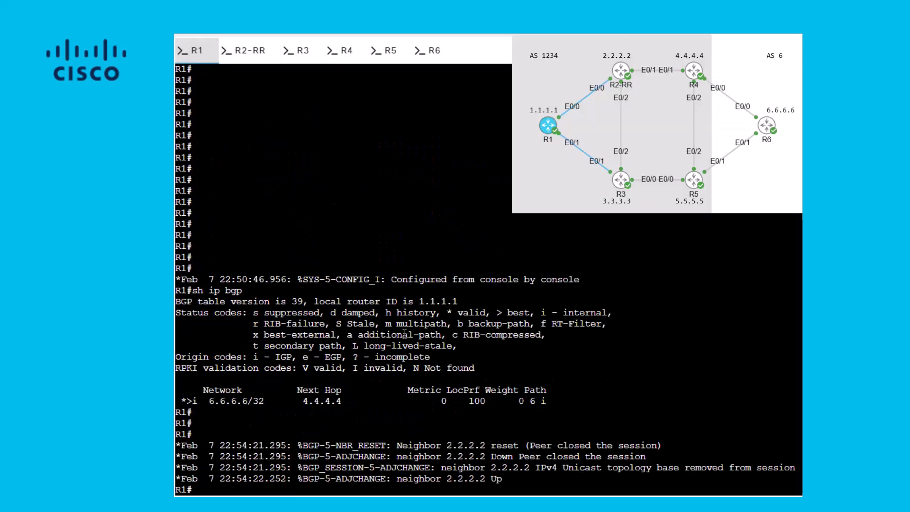
type("conf t")
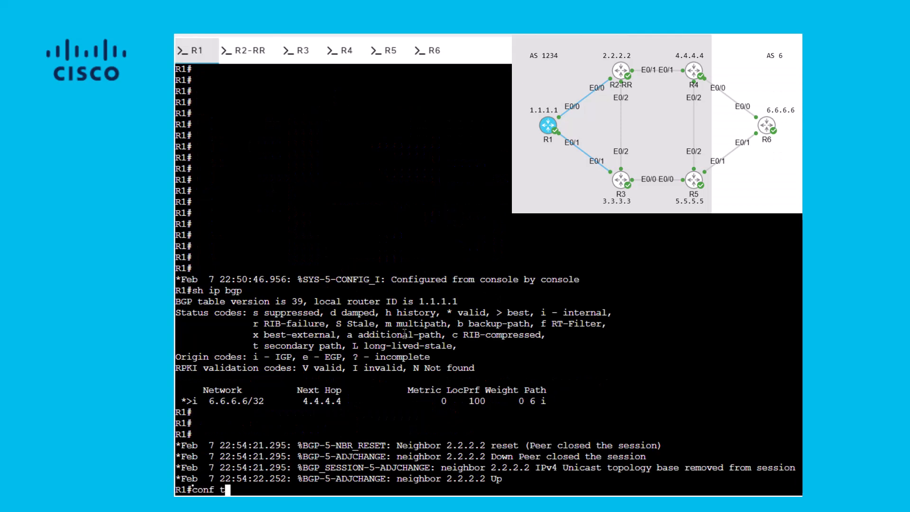
type("rotuer bgp 12")
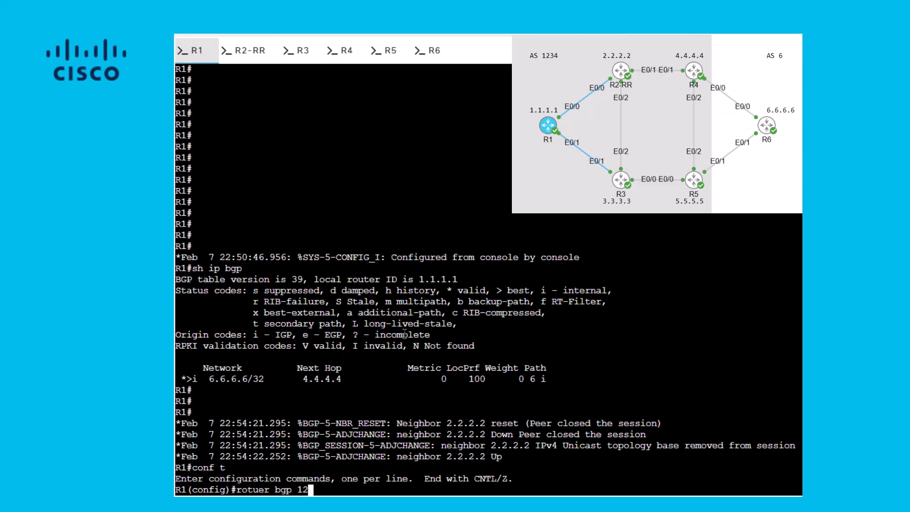
key("Return")
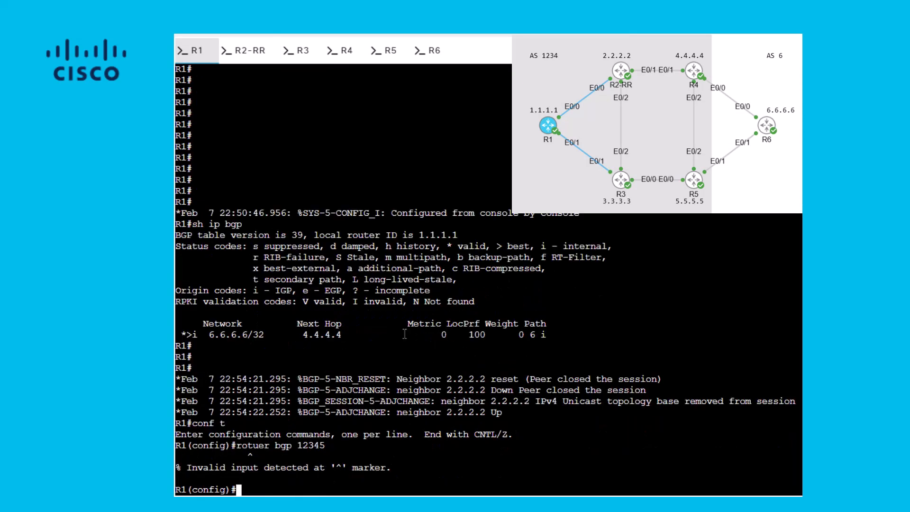
type("router bgp 12345")
type("bgp additional-paths insta")
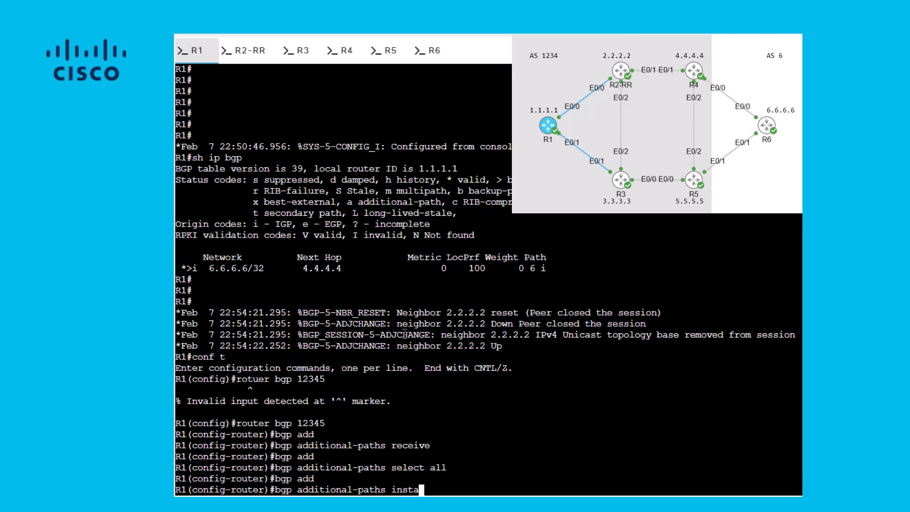
key("Return")
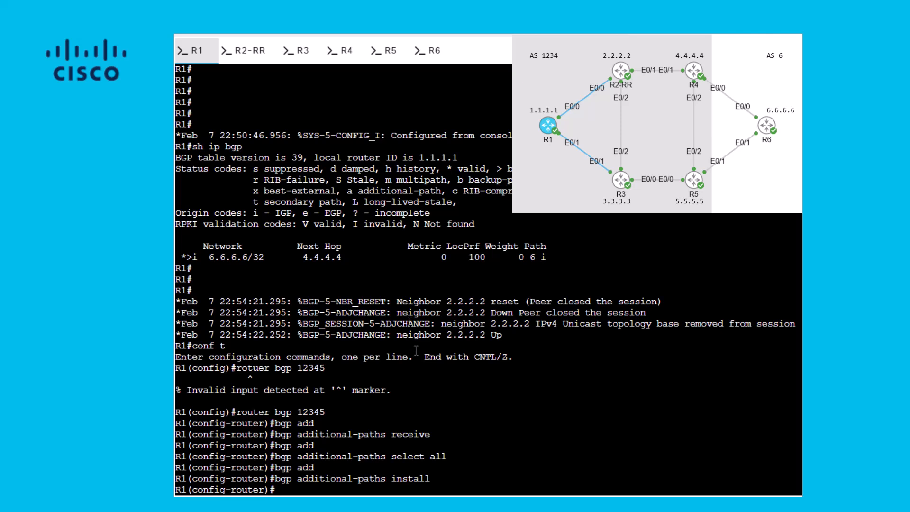
type("do sh ip")
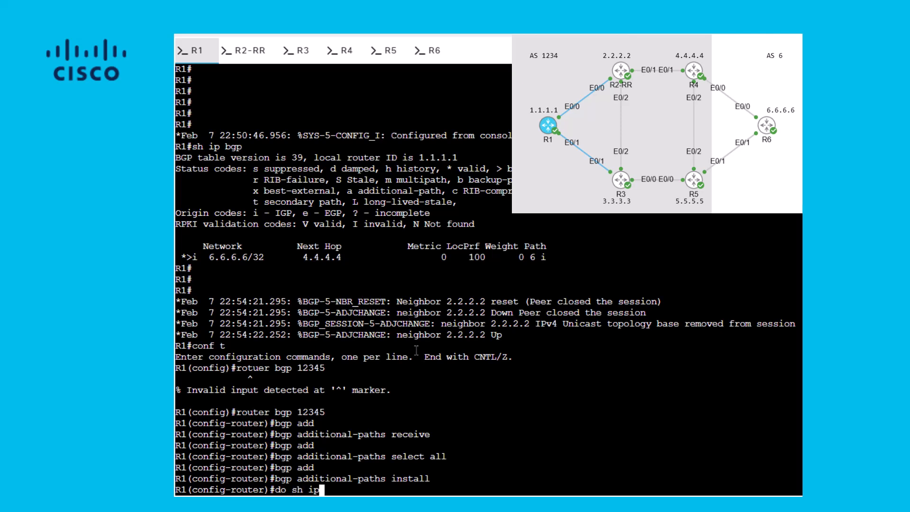
Step: Run 'do sh ip bgp 6.6.6.6' on R1 and highlight 5.5.5.5 as backup/repair behind best 4.4.4.4
type("bgp")
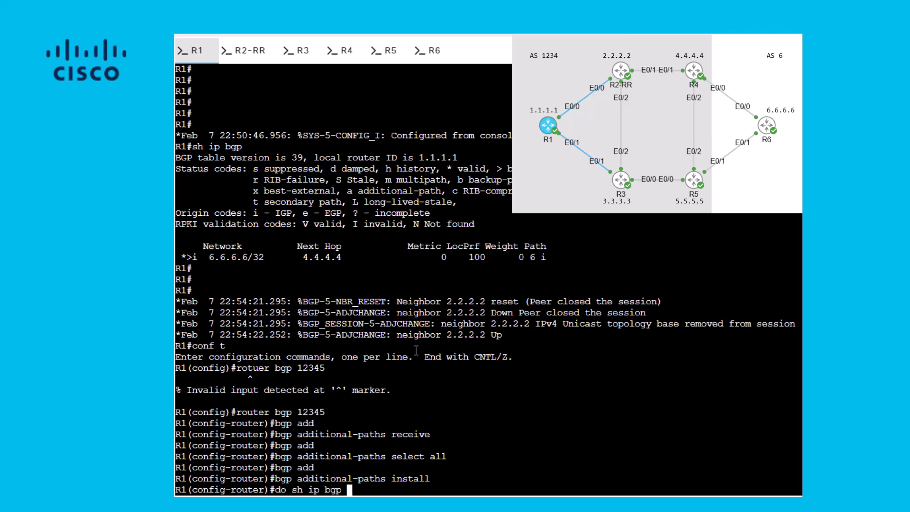
key("Return")
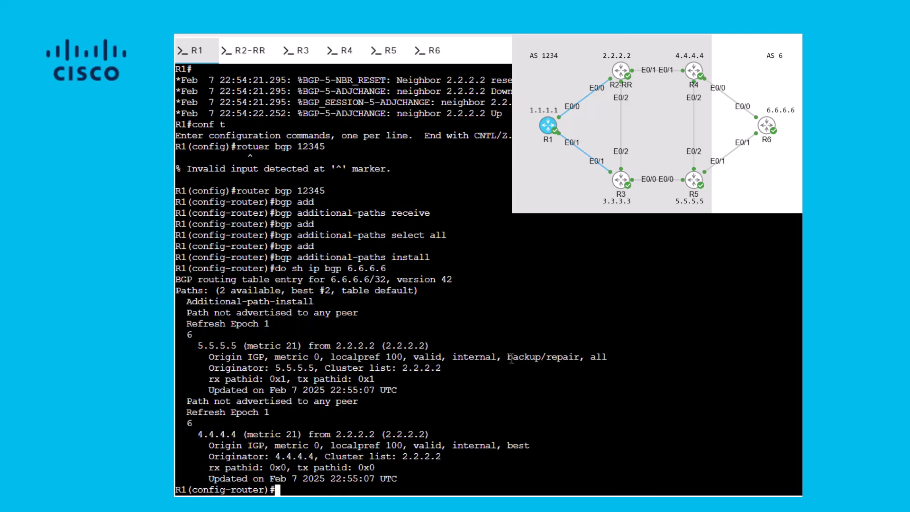
double_click(542, 356)
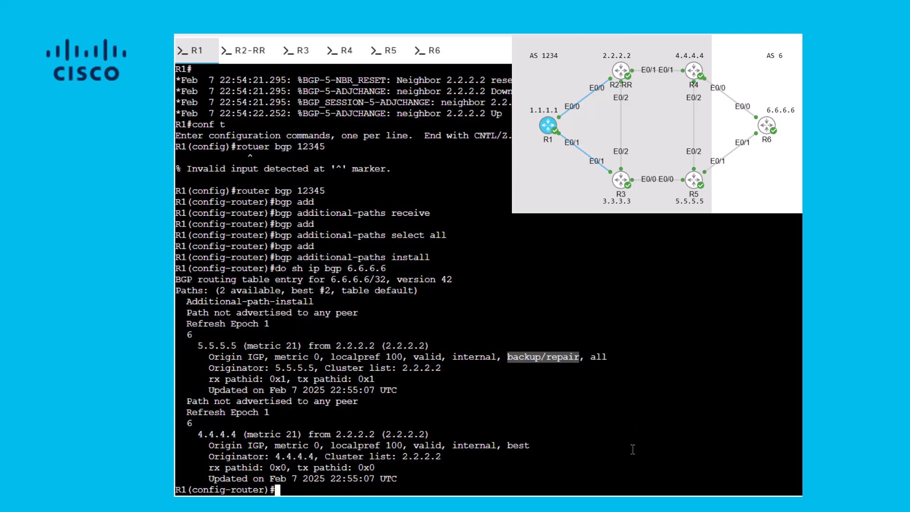